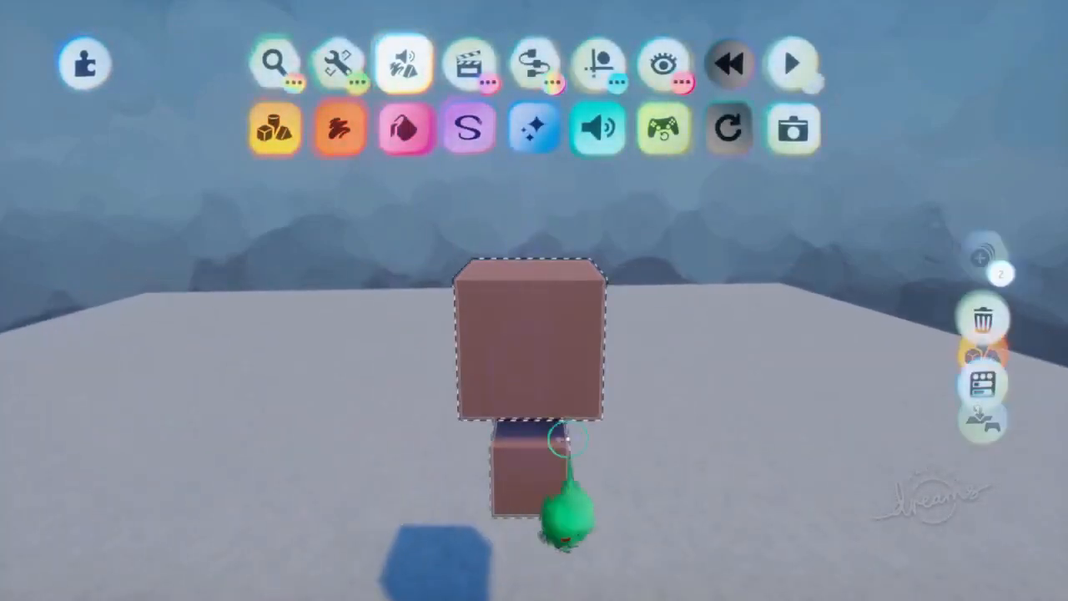
# Step: Record the foot's stepping motion as keyframes on a new timeline via the Animate tools
pyautogui.click(468, 64)
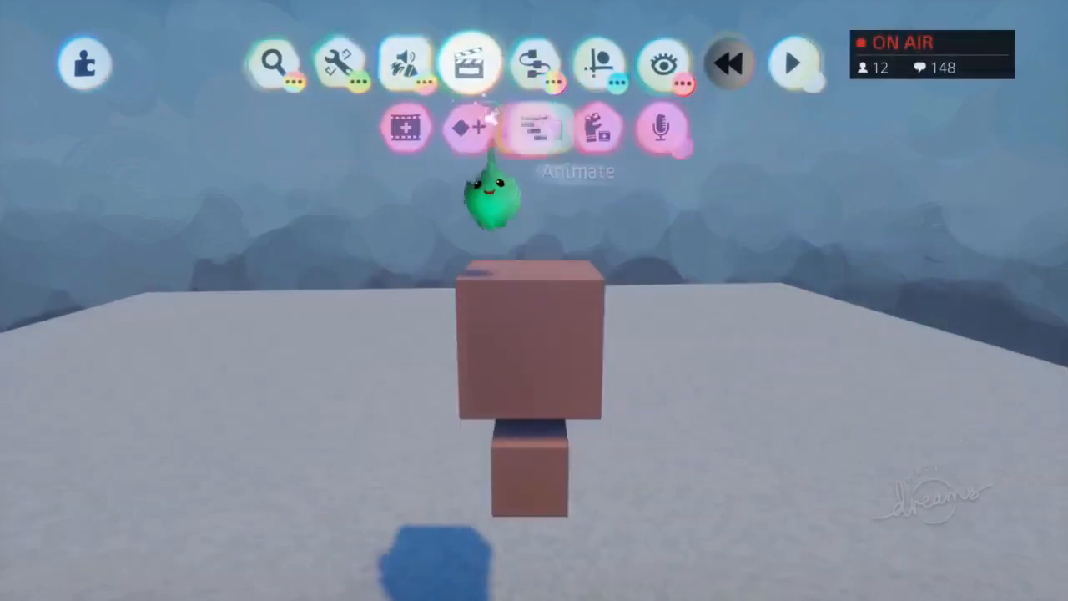
pyautogui.click(534, 131)
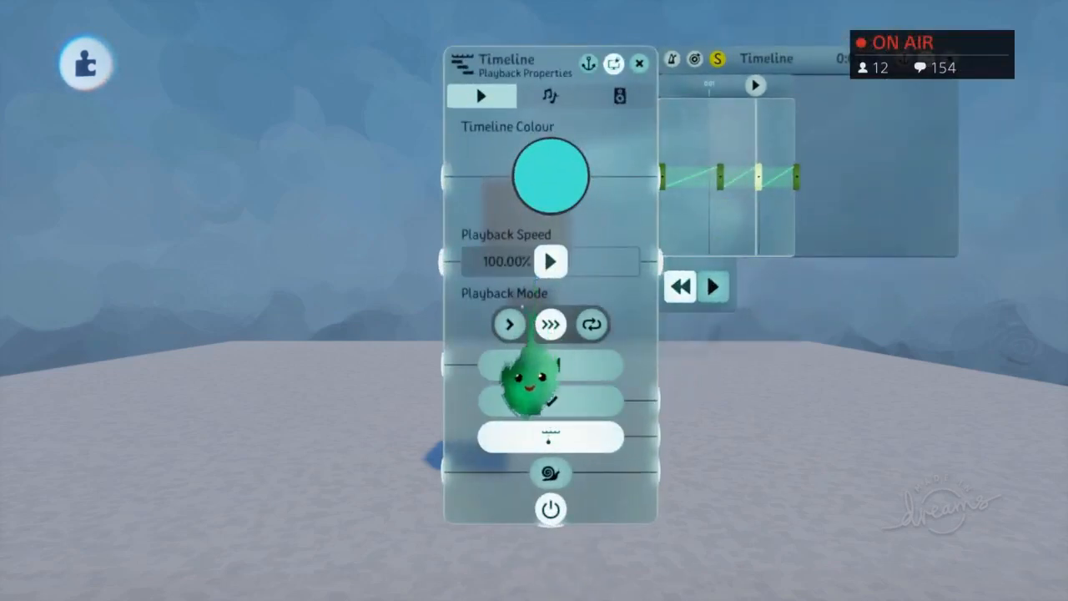
pyautogui.click(640, 63)
pyautogui.write('Foot')
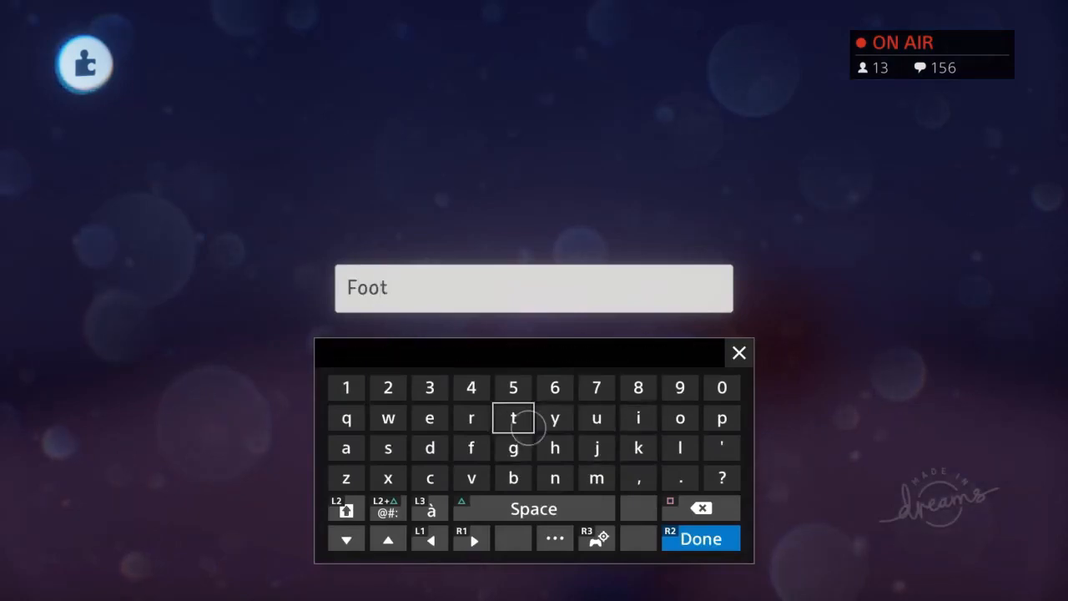
# Step: Confirm the tag's new name 'Foot'
pyautogui.click(702, 537)
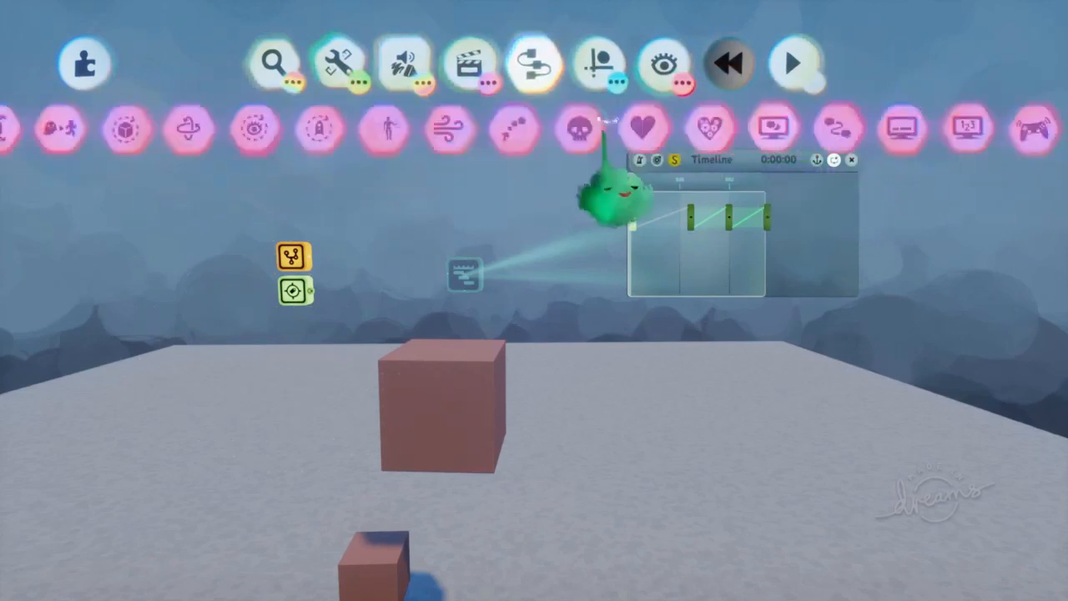
# Step: Place an Emitter gadget from the Logic gadgets and record it into the timeline as a clip
pyautogui.click(464, 274)
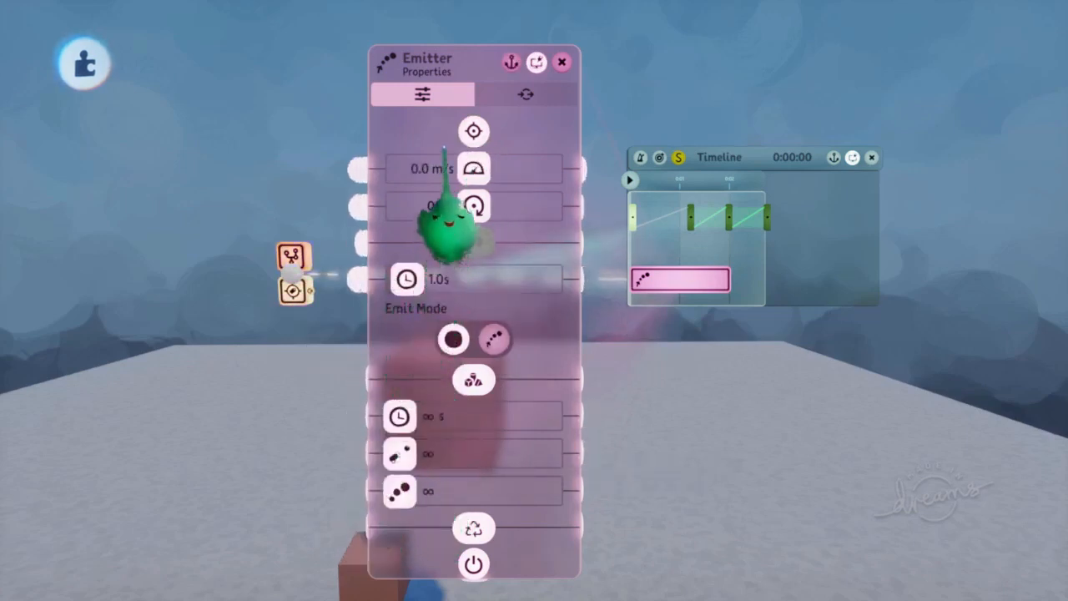
pyautogui.click(561, 62)
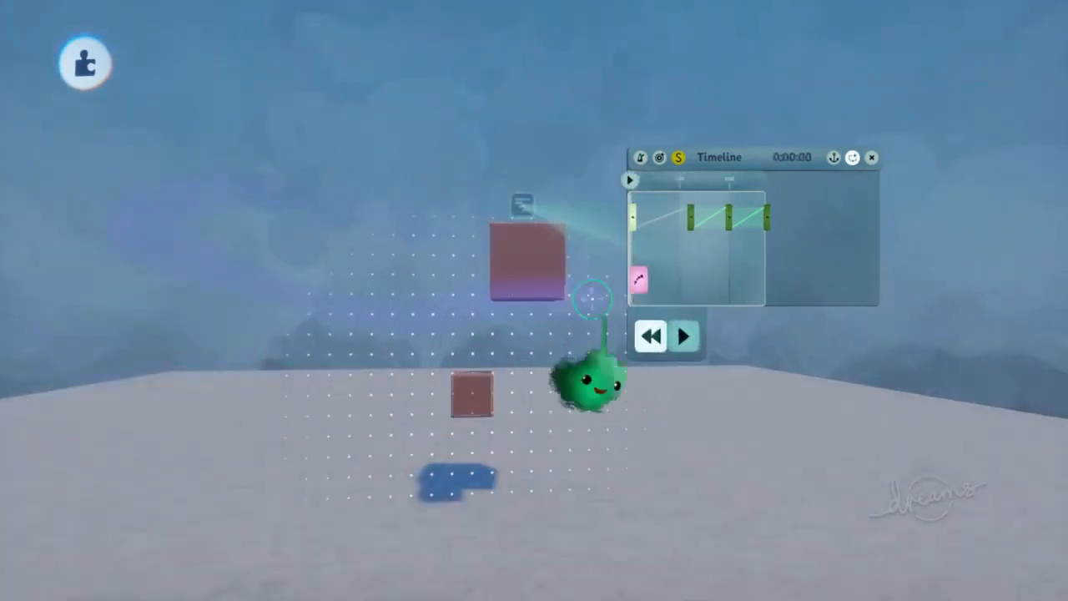
# Step: Bring up the teleporter's tweak menu with its tag-name field still empty
pyautogui.click(686, 337)
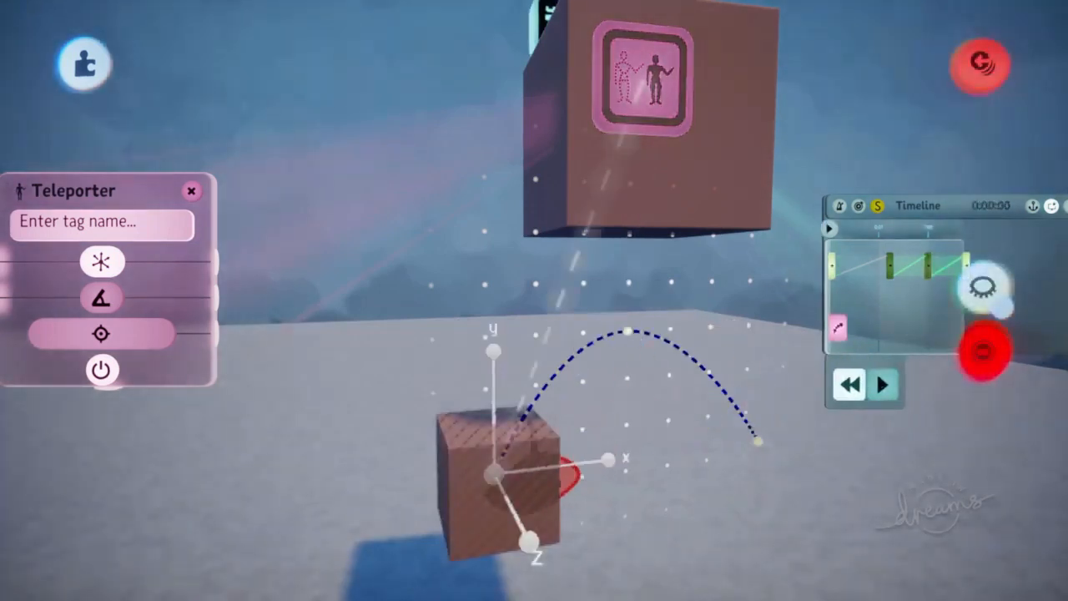
# Step: Set the teleporter's tag name to 'Foot'
pyautogui.click(885, 384)
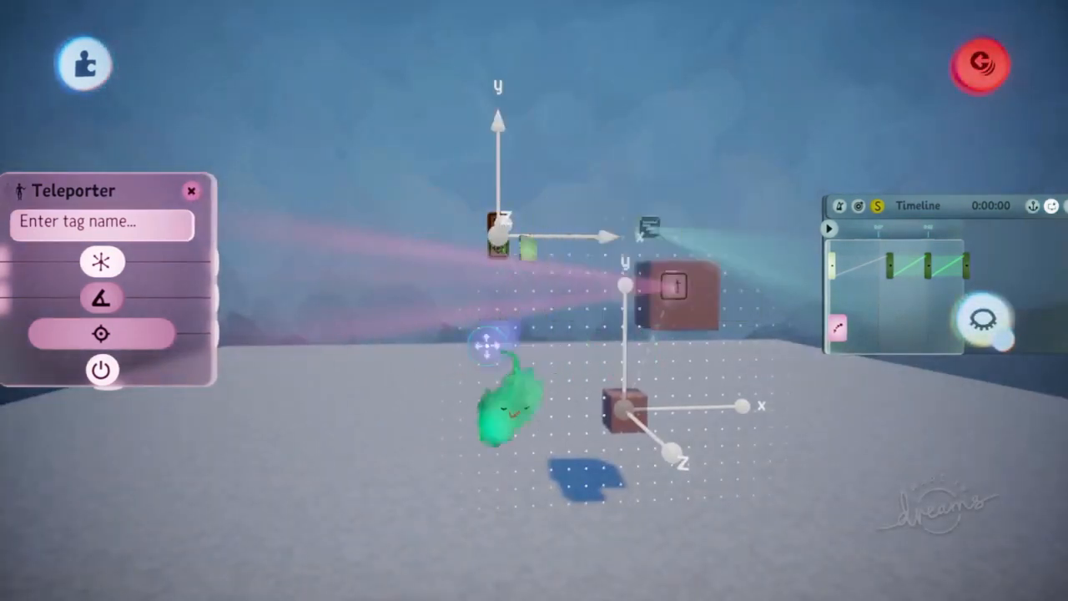
pyautogui.write('Foot')
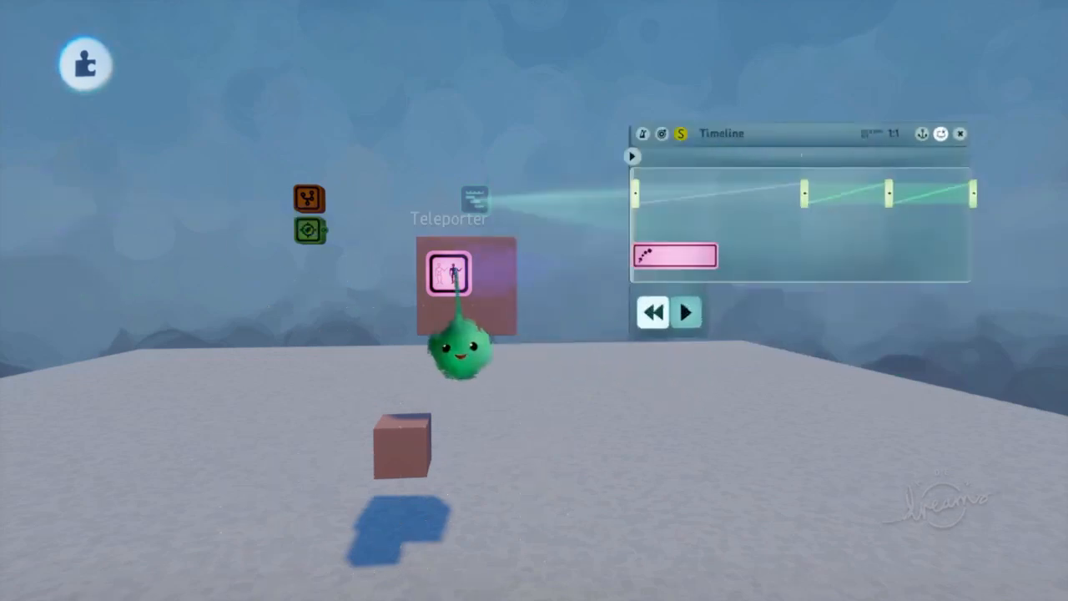
# Step: Drop the teleporter into the timeline as its own clip row
pyautogui.click(687, 313)
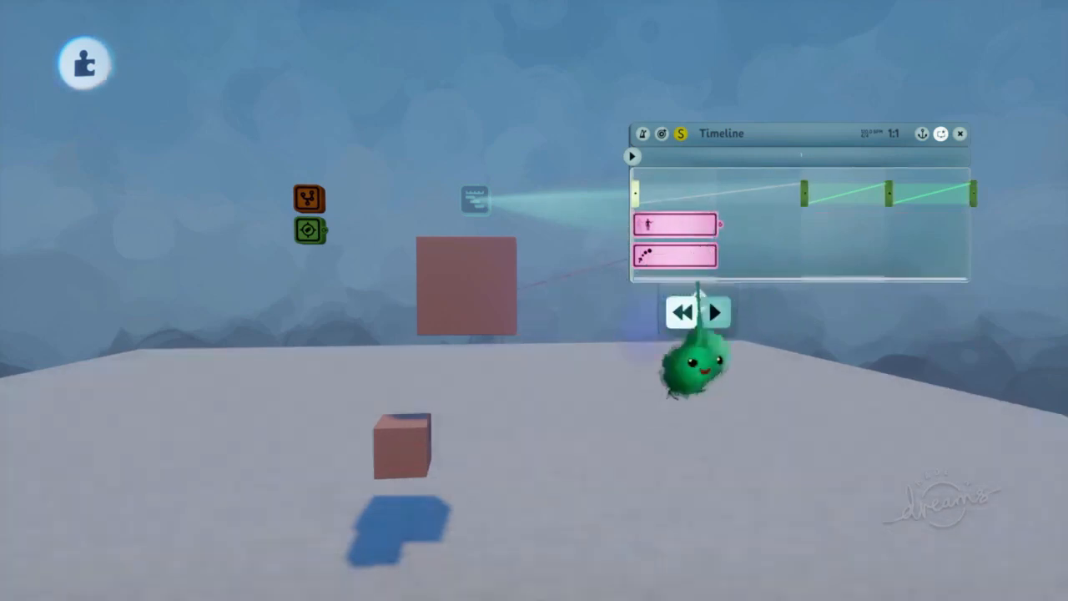
pyautogui.click(716, 313)
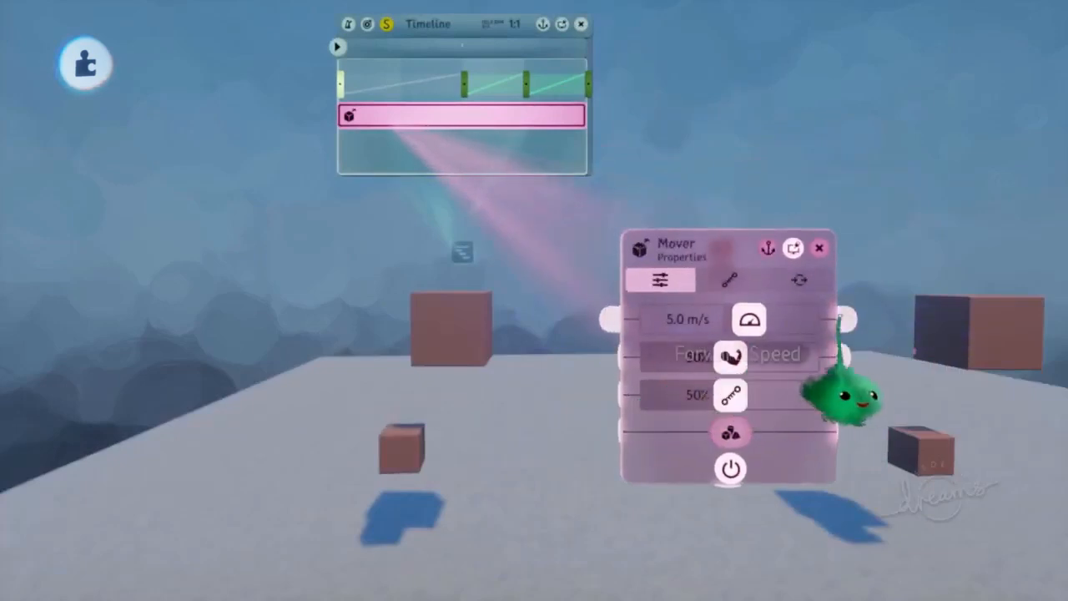
# Step: View the mover's properties showing speed 5.0 m/s inside its timeline clip
pyautogui.click(798, 280)
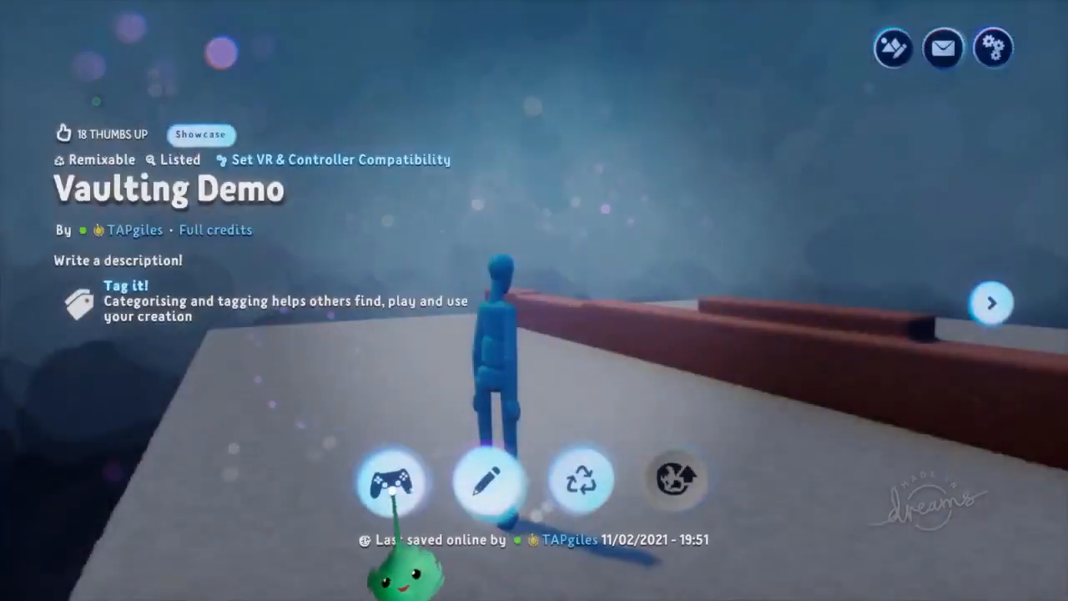
# Step: Launch the Vaulting Demo creation with the blue puppet before the low wall
pyautogui.click(392, 481)
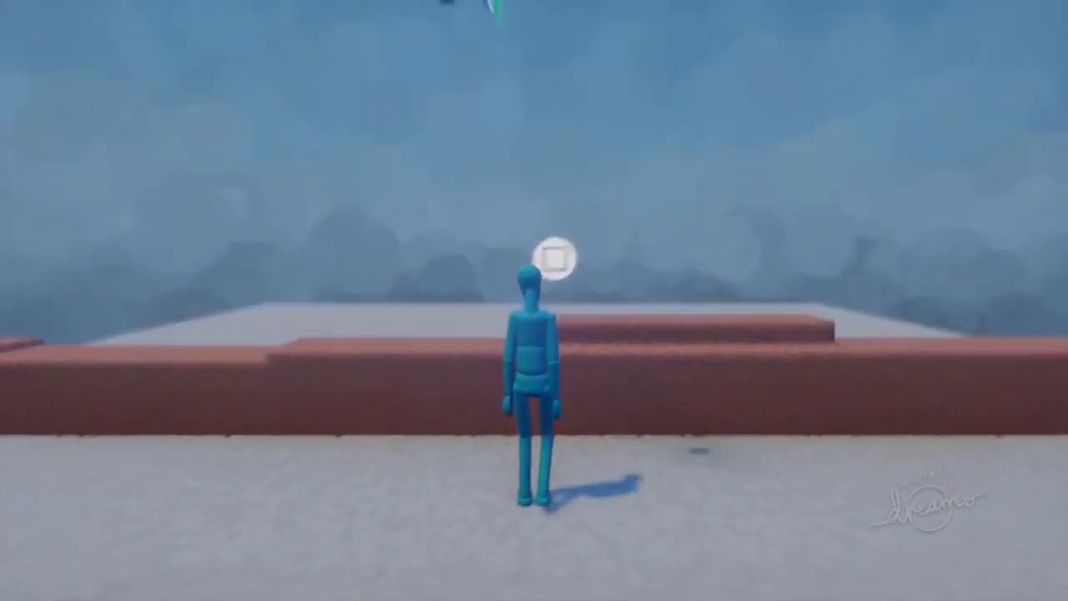